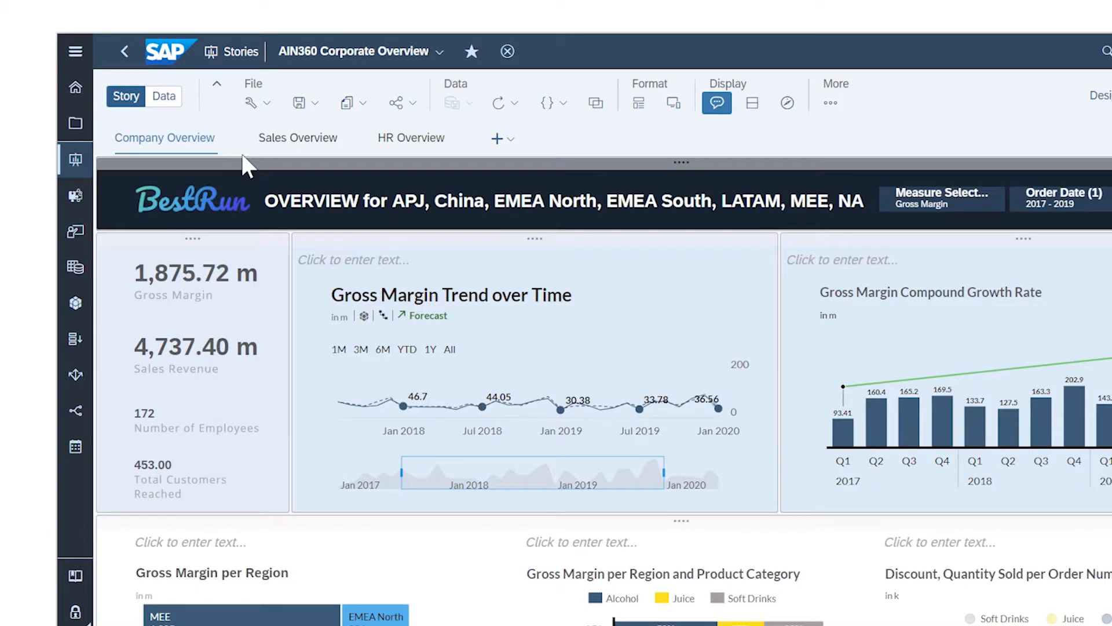
mouse_move(184, 110)
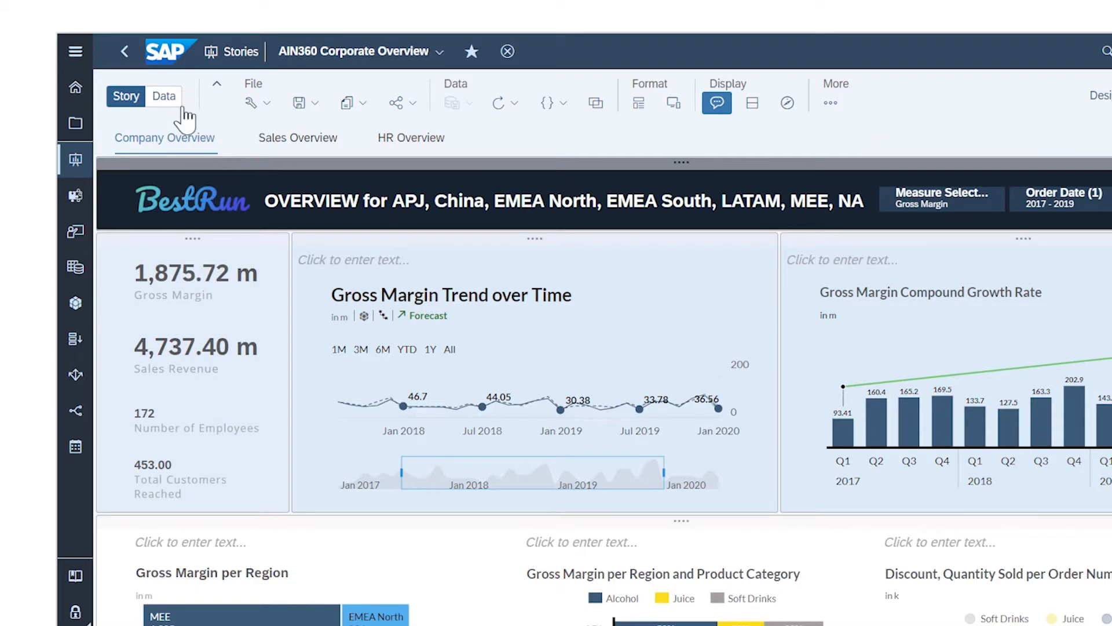
Step: Switch the story to Data View so the AIN360_HR measures and dimensions are listed
click(164, 96)
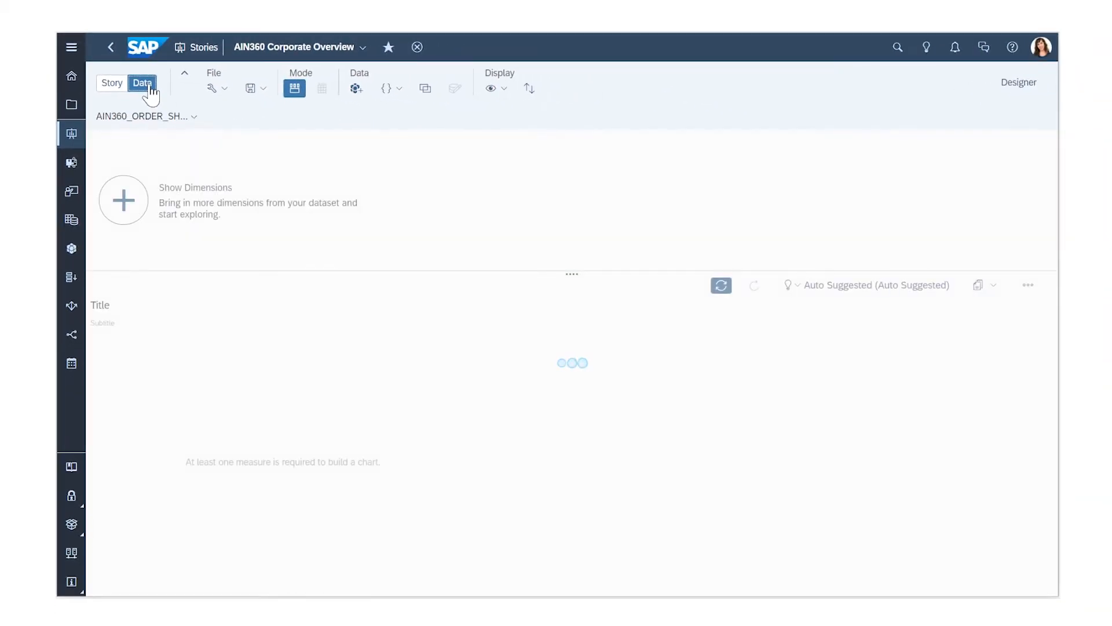
click(142, 84)
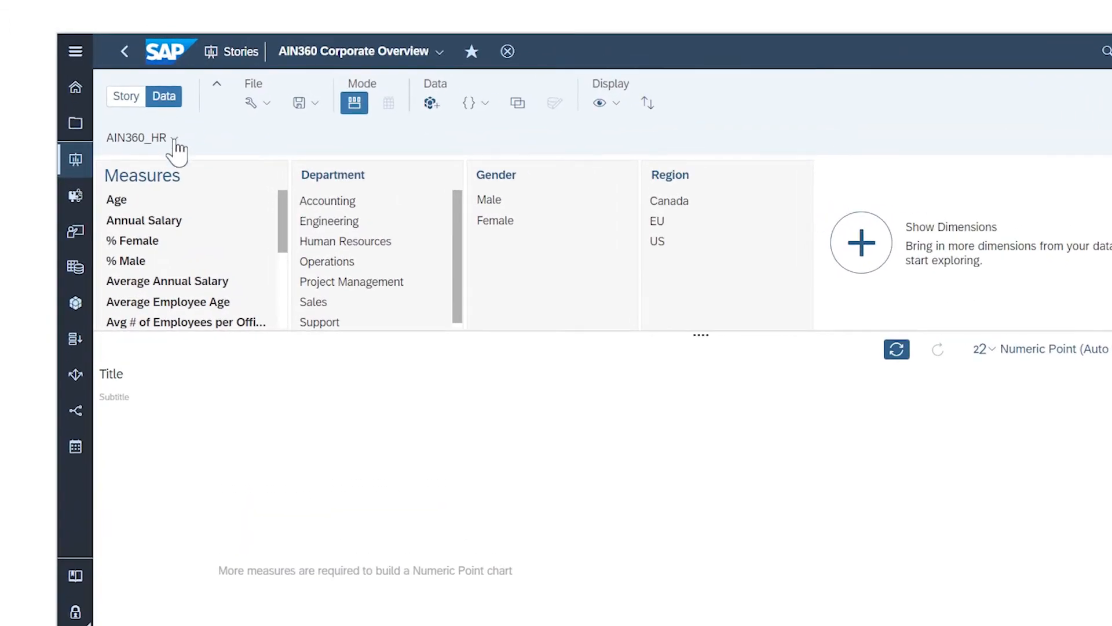
Step: Choose AIN360_ORDER_FINANCE as the dataset to explore
click(171, 139)
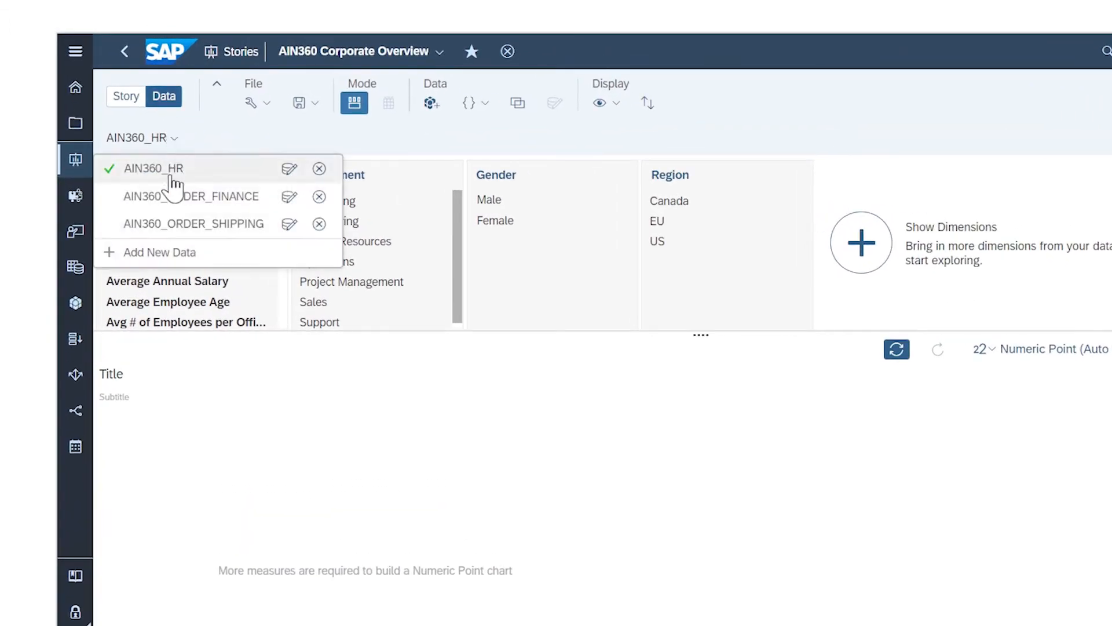
click(191, 196)
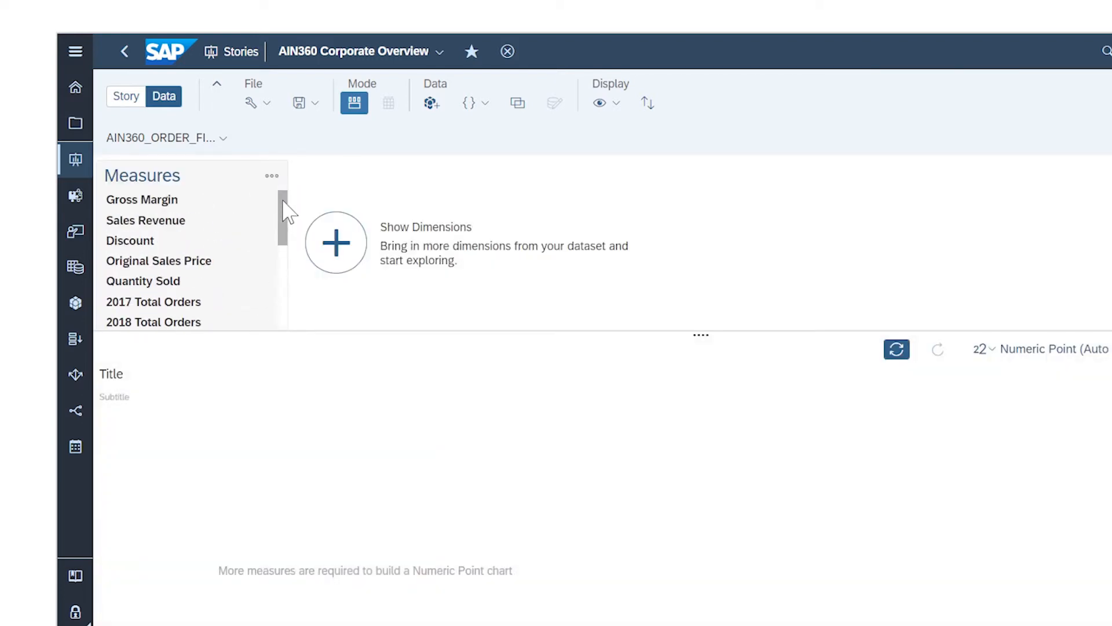
Step: Show Order Date, Product, Region and Sales Manager, with Product flat and sorted Z-A
click(335, 242)
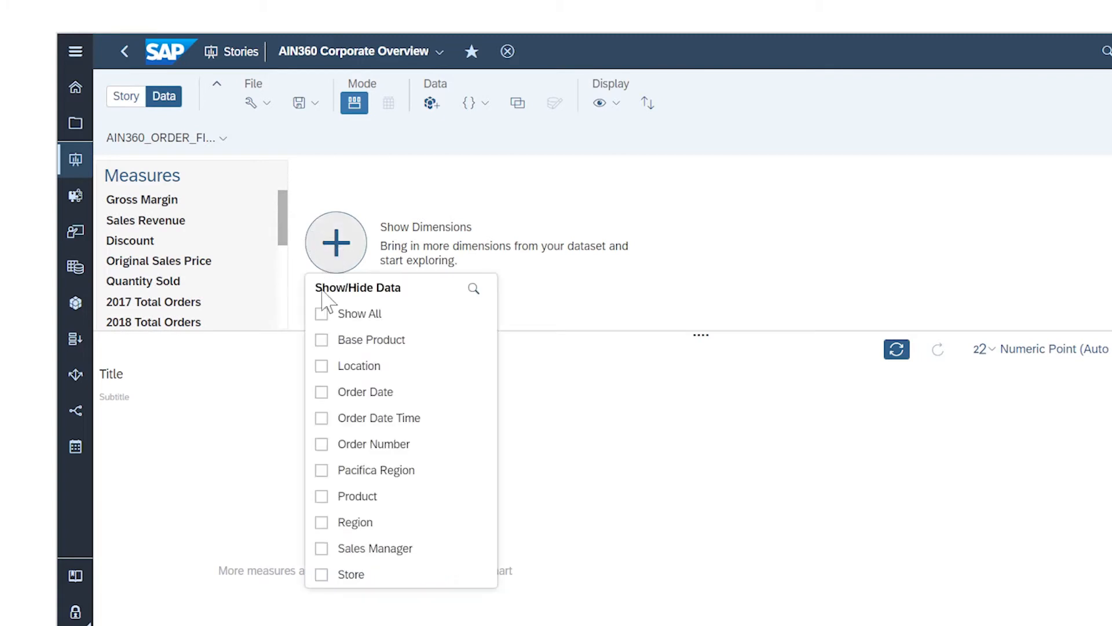
click(322, 496)
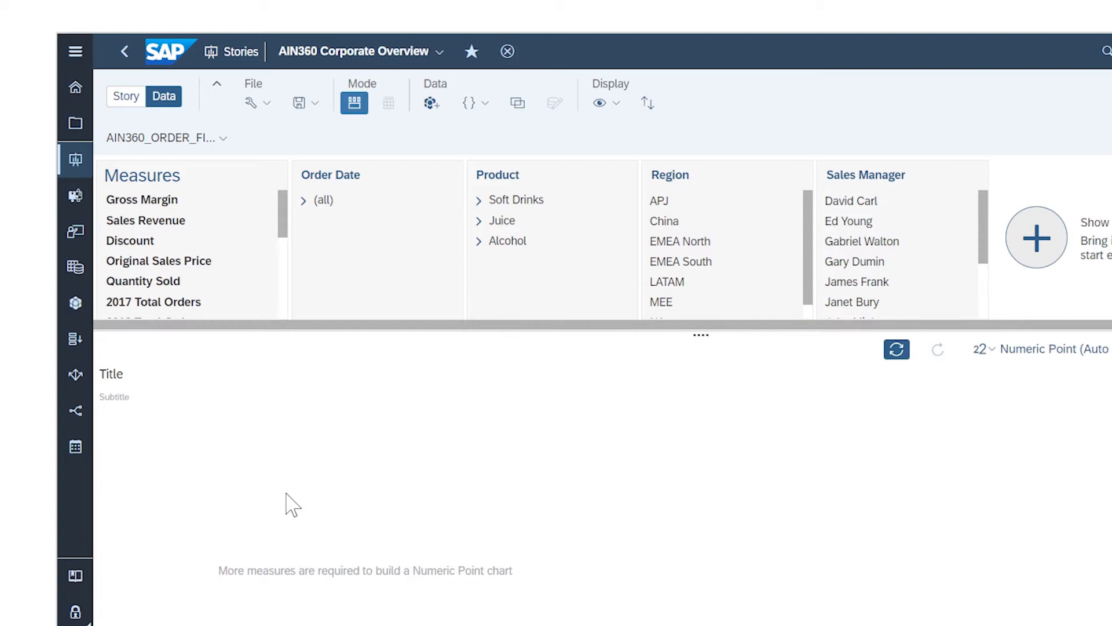
mouse_move(626, 183)
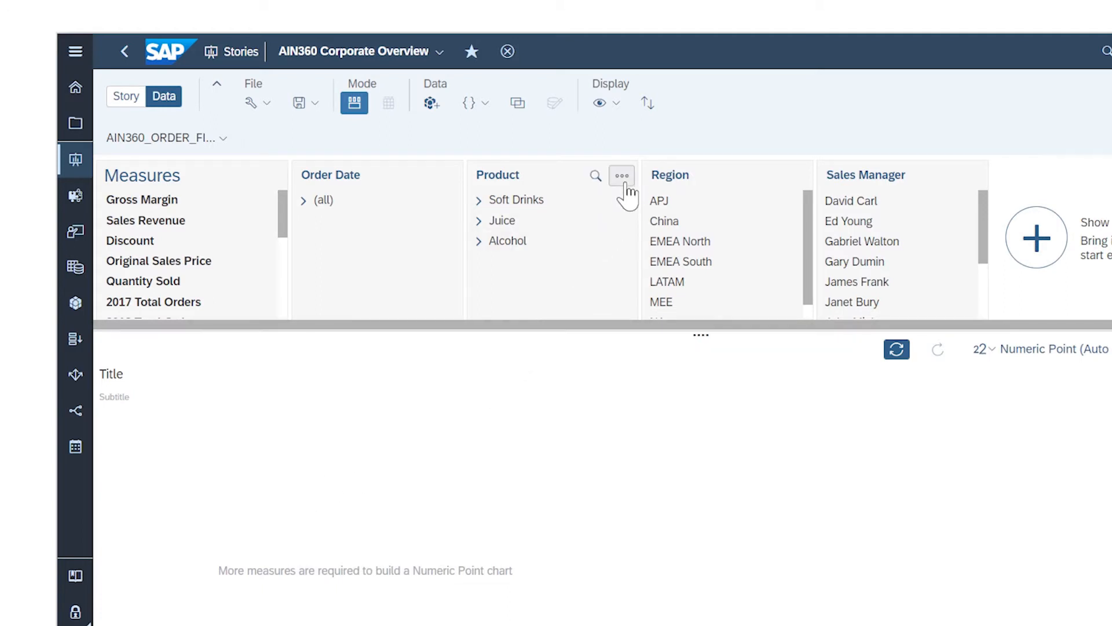
click(621, 175)
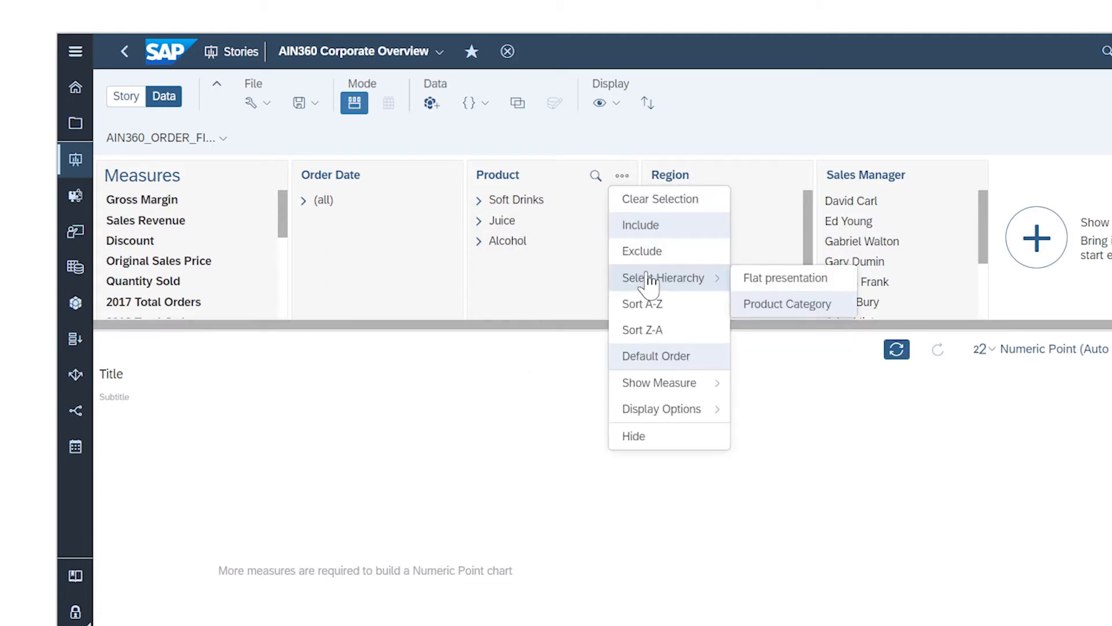
click(785, 278)
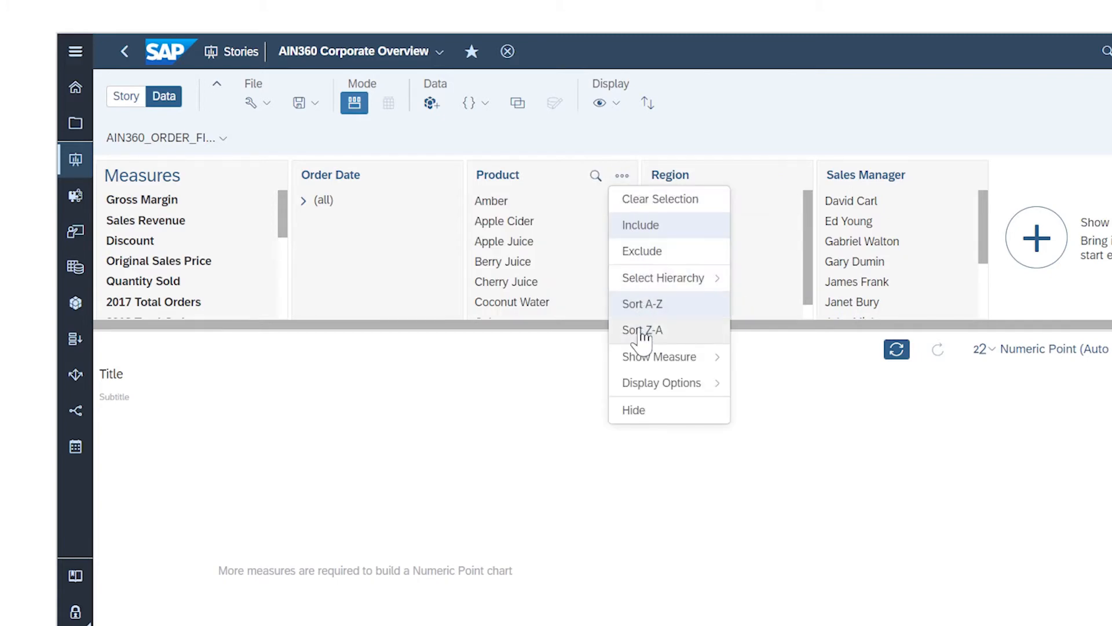
click(642, 330)
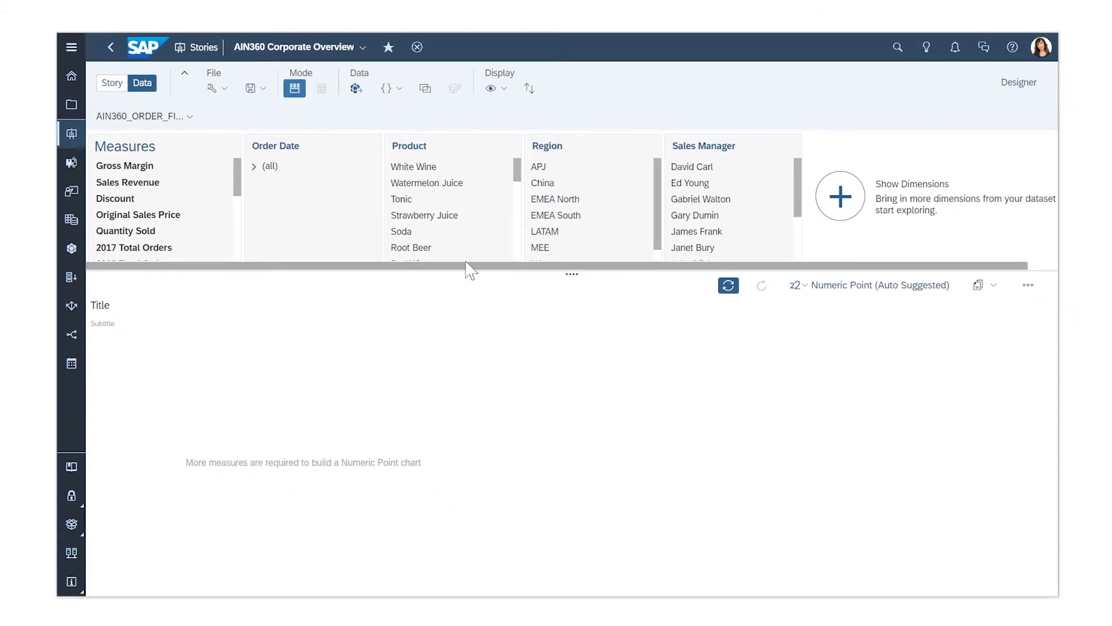
Step: Chart Gross Margin over Order Date and filter the years to 2019
click(124, 166)
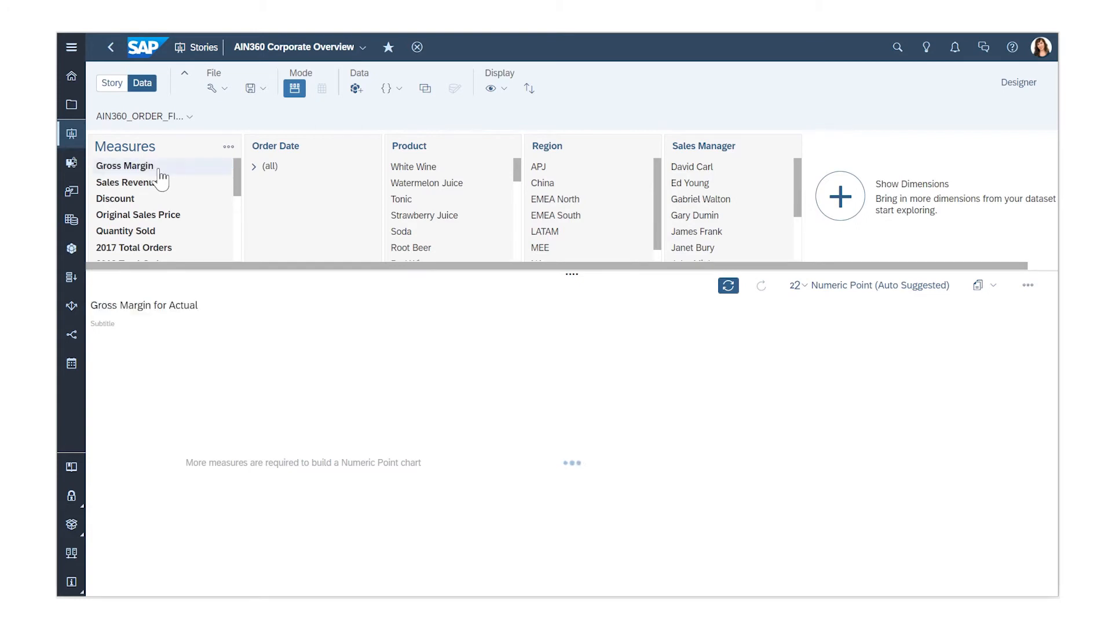
click(125, 165)
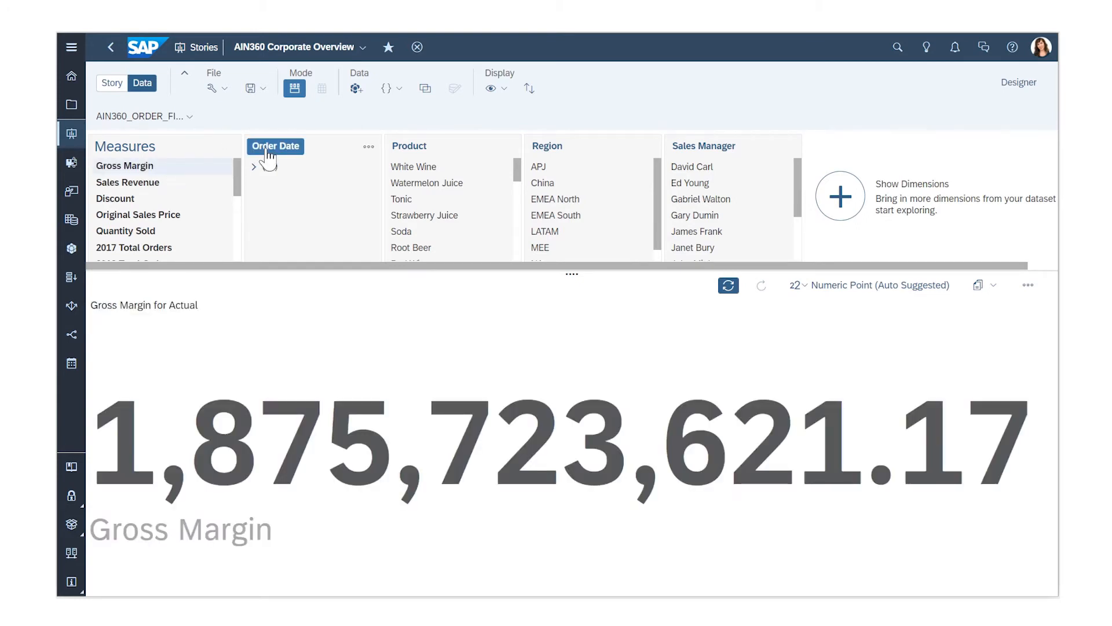
click(276, 146)
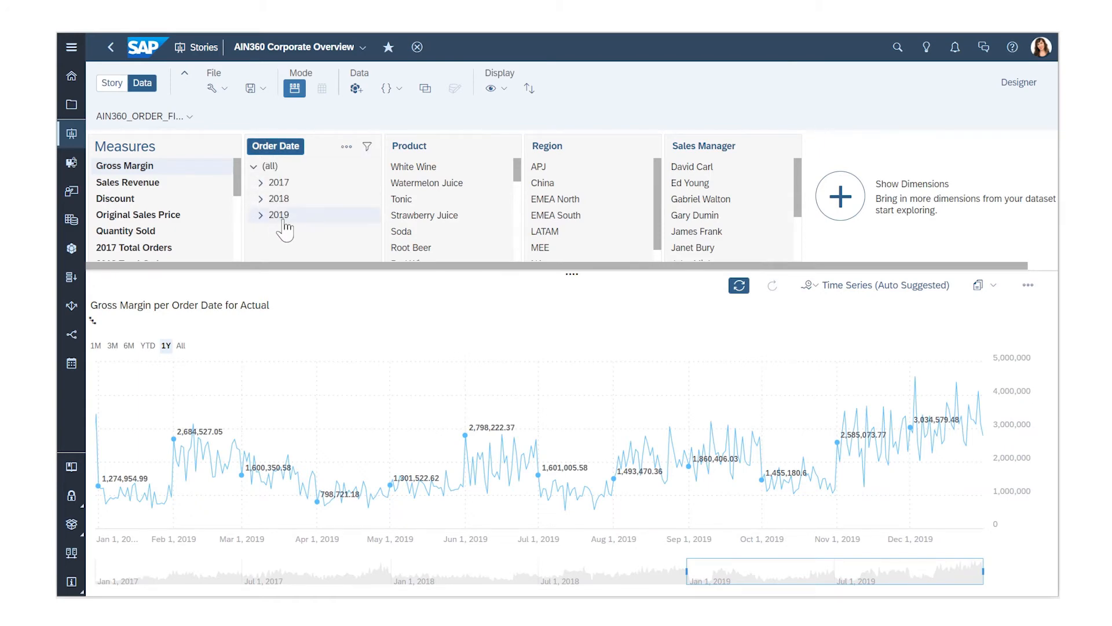
click(367, 146)
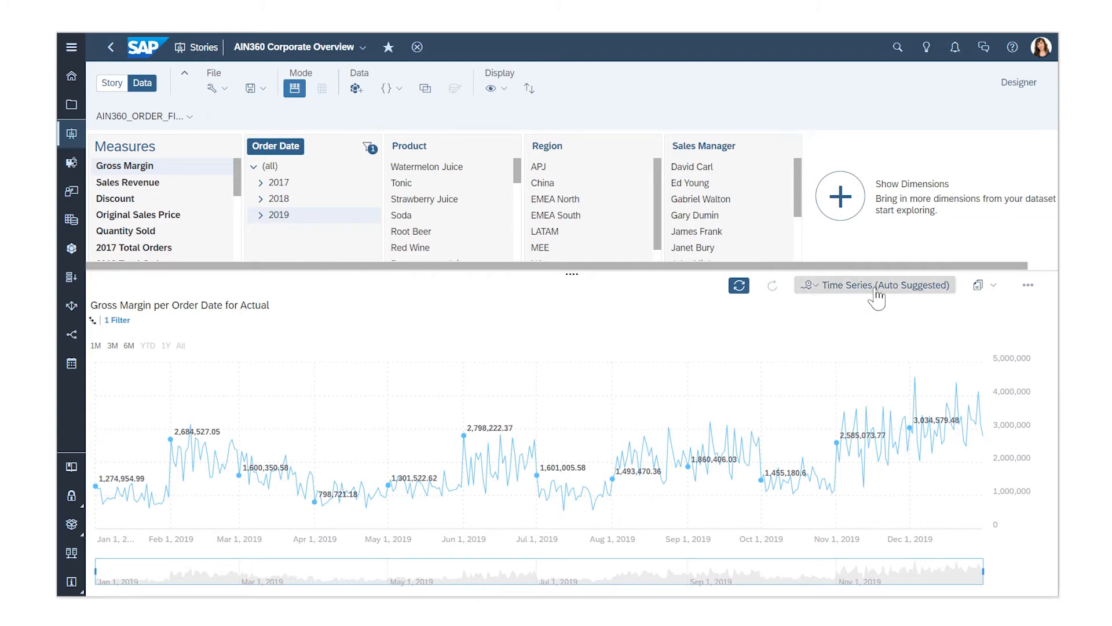
Step: View 2019 Gross Margin as a table expanded to quarters, then as a Bar/Column chart
click(874, 286)
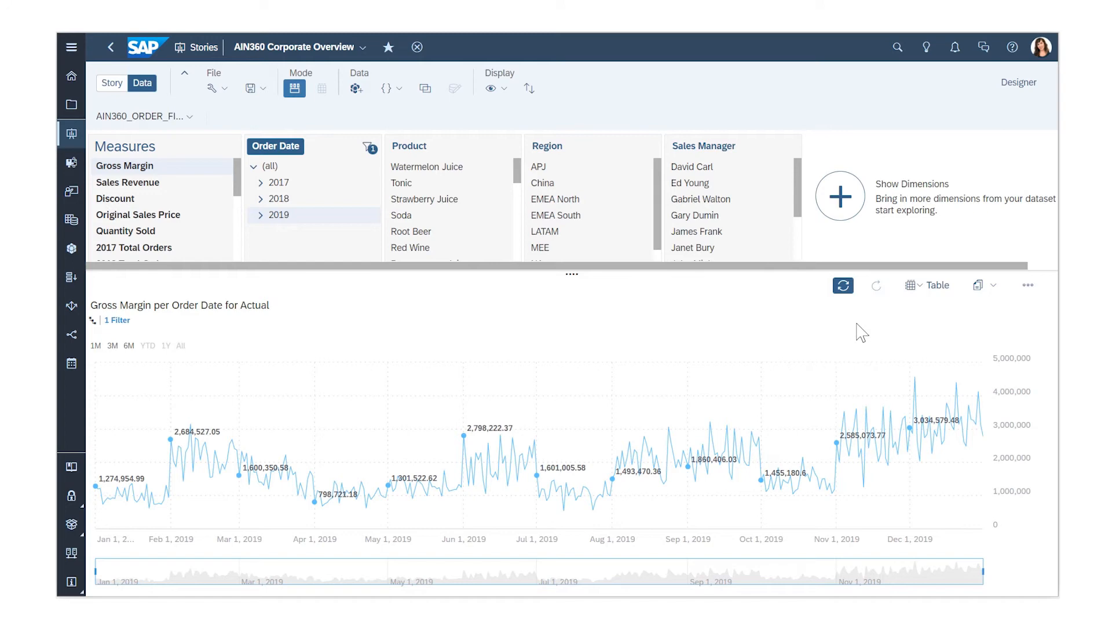
click(928, 285)
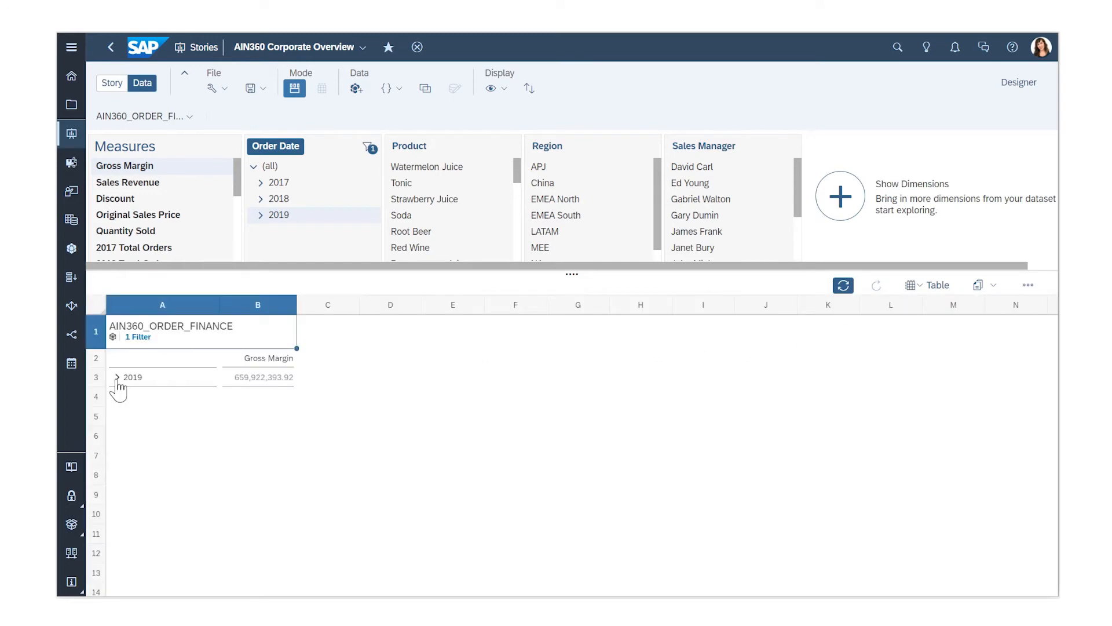
click(119, 378)
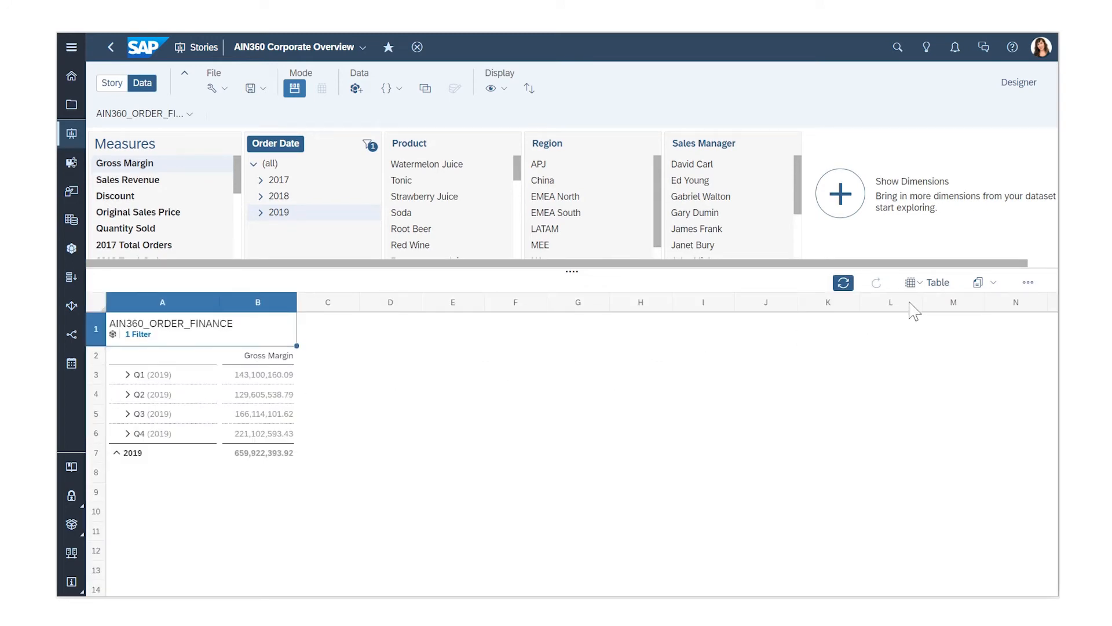
click(927, 281)
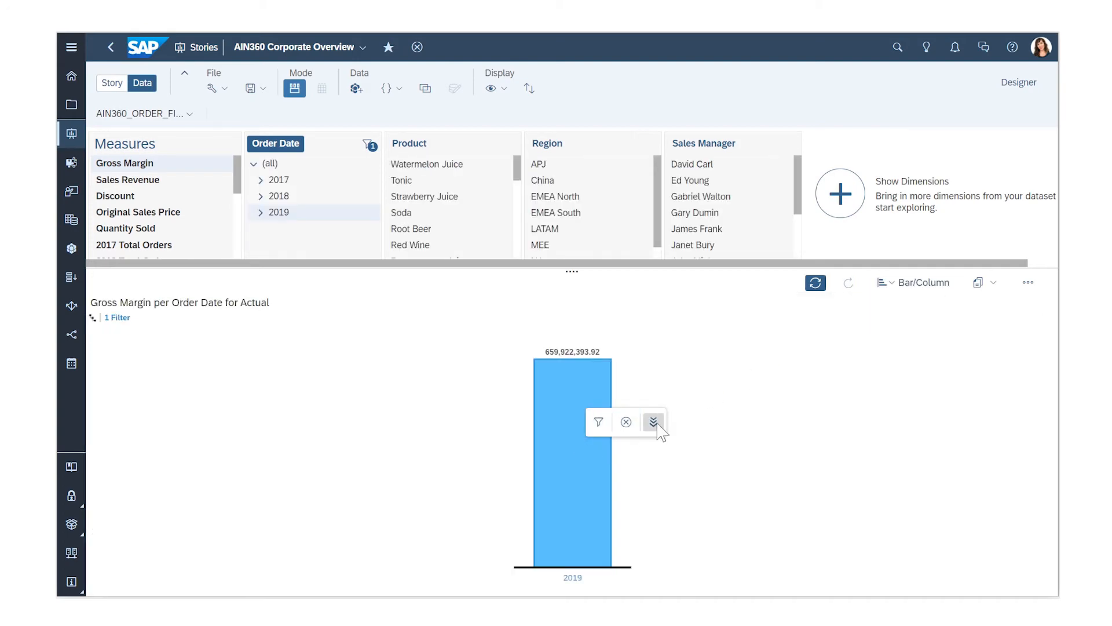
Step: Drill the 2019 bar down into four quarterly bars and bring up the chart's action list
click(654, 422)
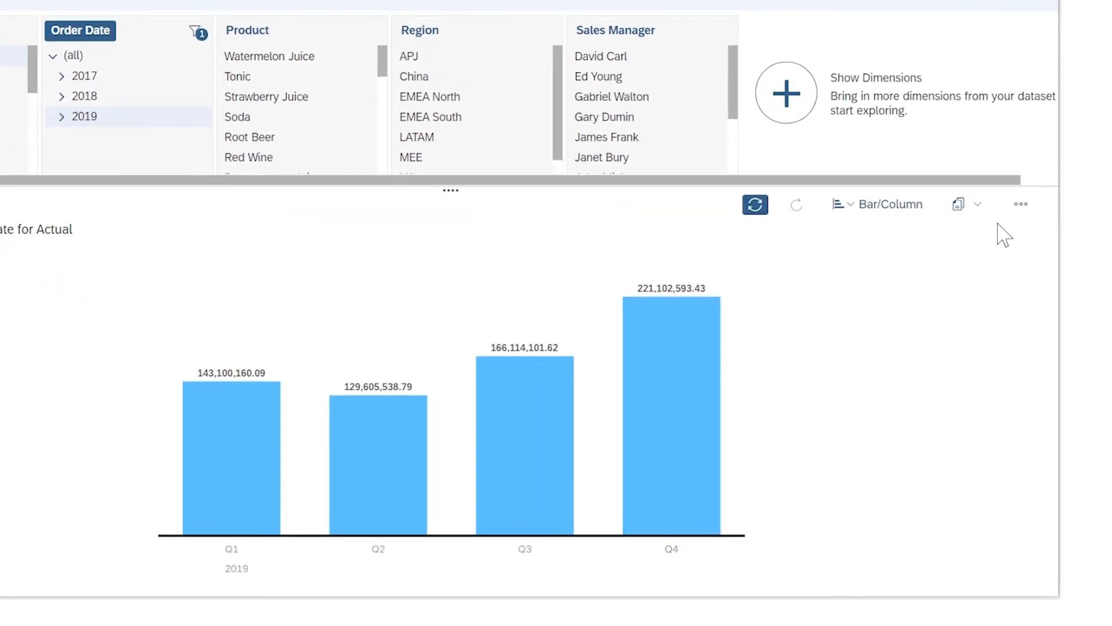
click(1021, 203)
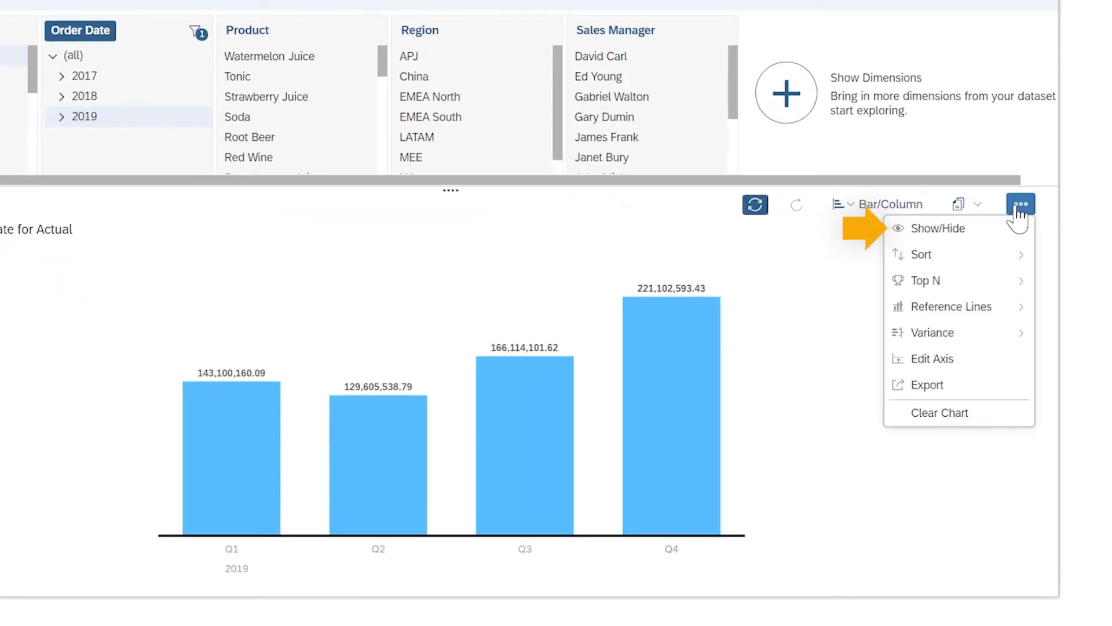
mouse_move(933, 360)
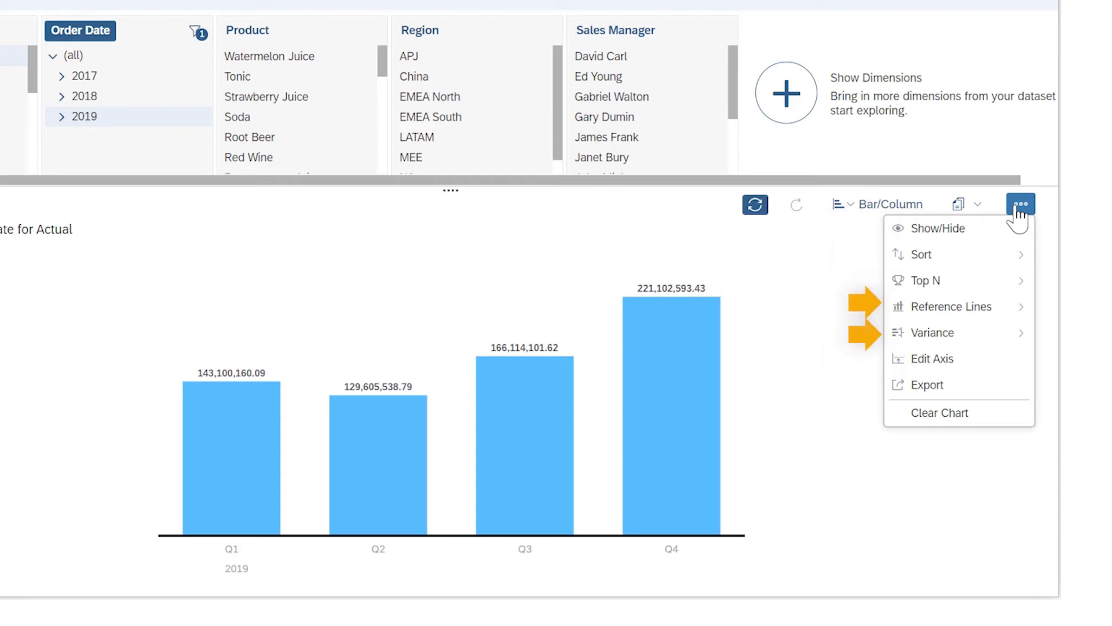
mouse_move(966, 339)
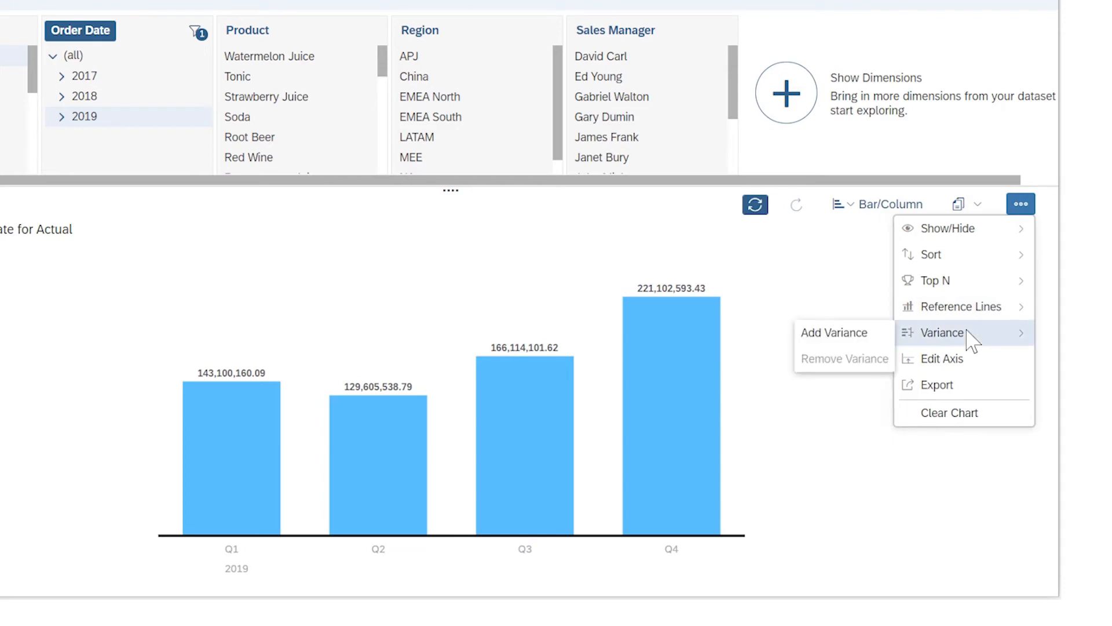
Step: Add a Current Period vs Previous Period variance to the quarterly chart
click(834, 332)
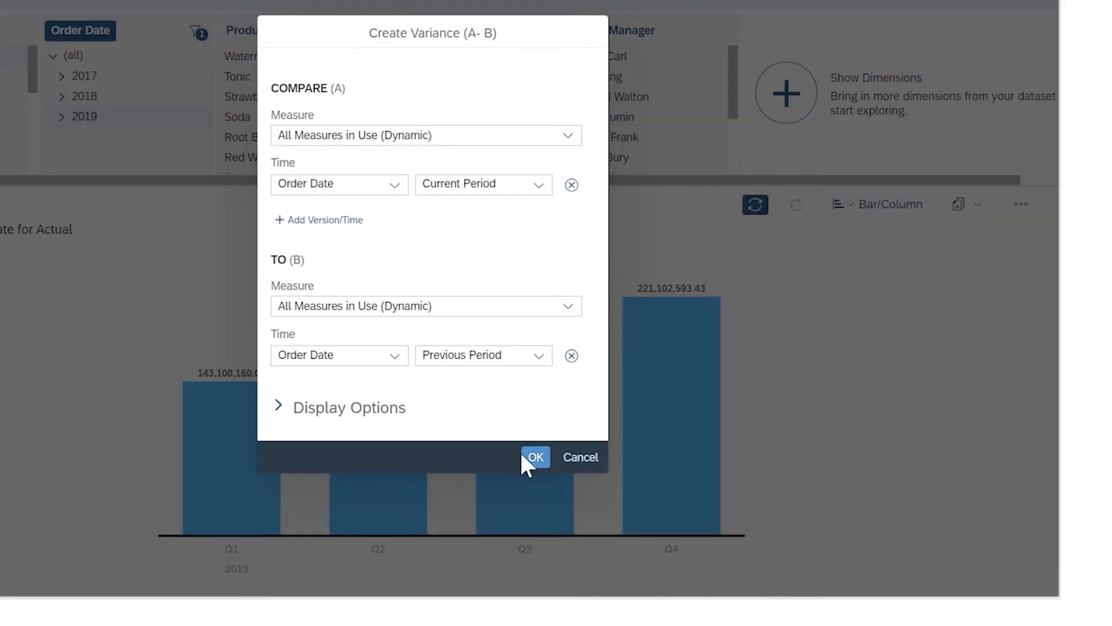
click(535, 458)
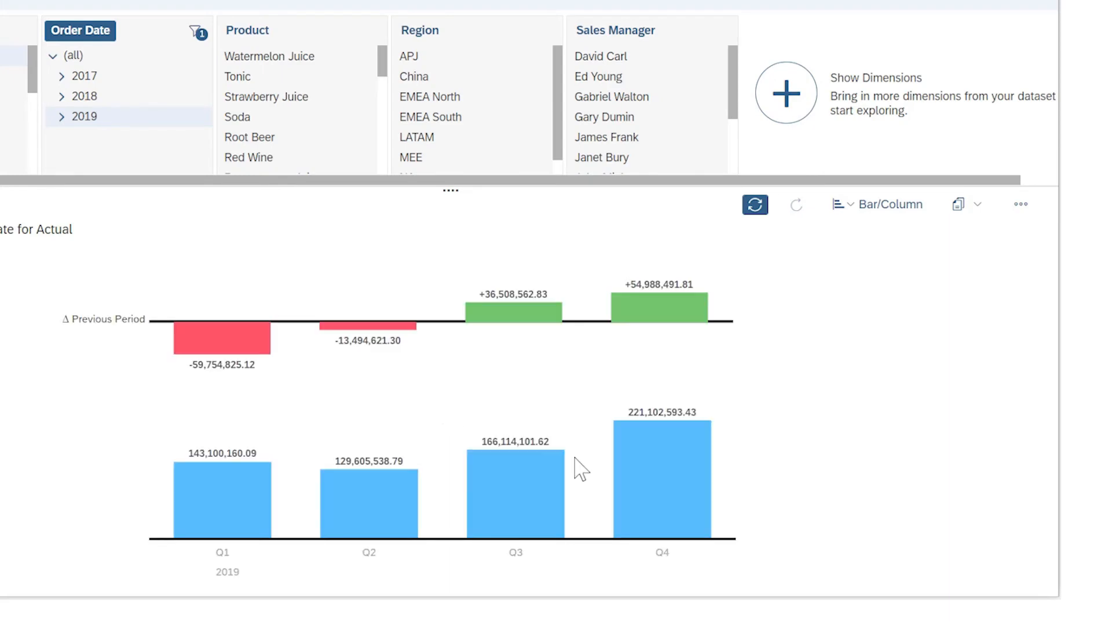
mouse_move(971, 224)
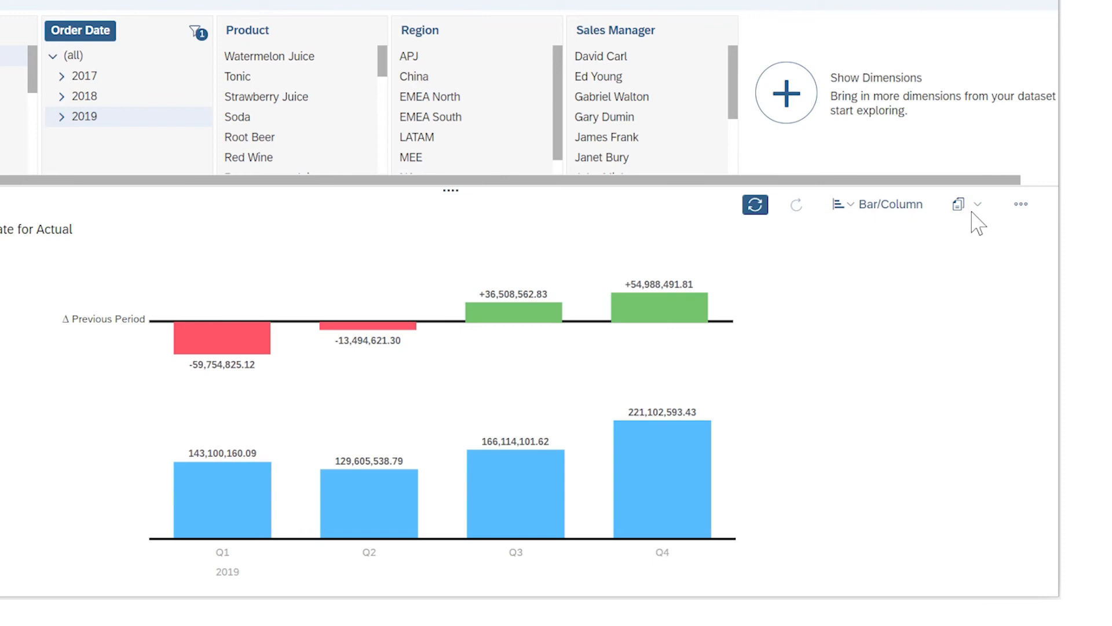
Step: Review the chart's copy destinations, then reopen its action list
click(980, 204)
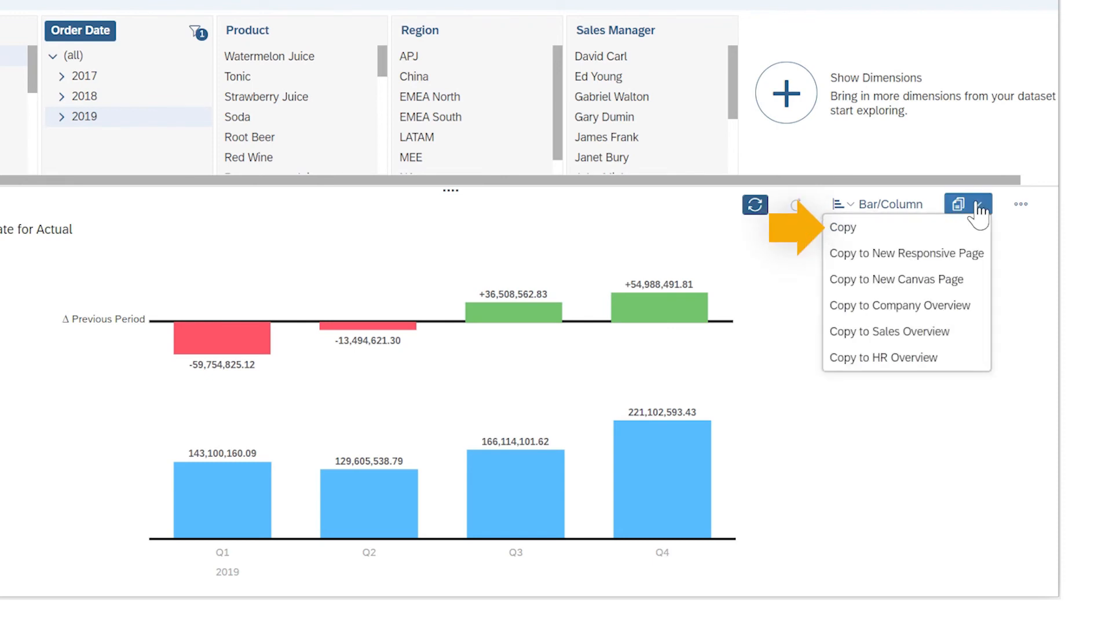
click(1022, 203)
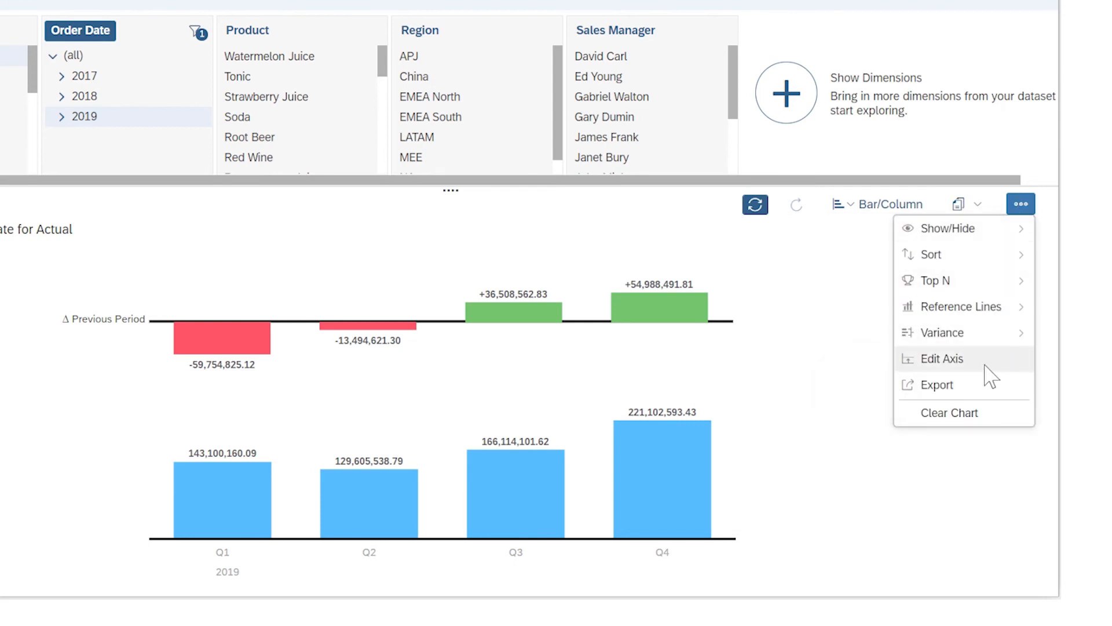
Step: Clear the chart, confirming removal of measure, filter, variance and facet selection
click(948, 413)
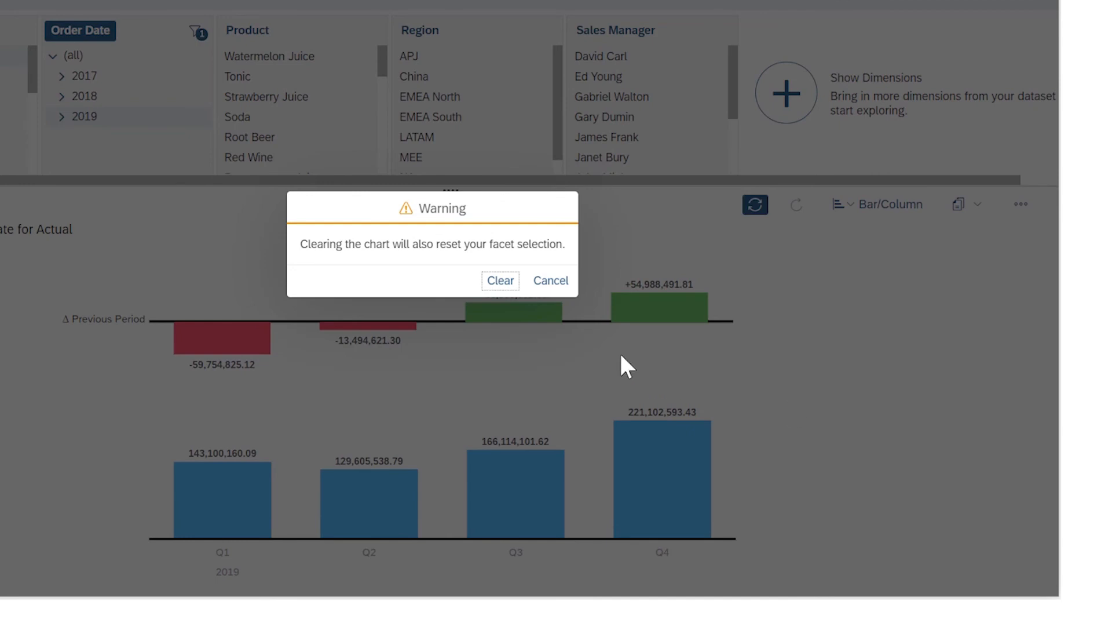
click(501, 280)
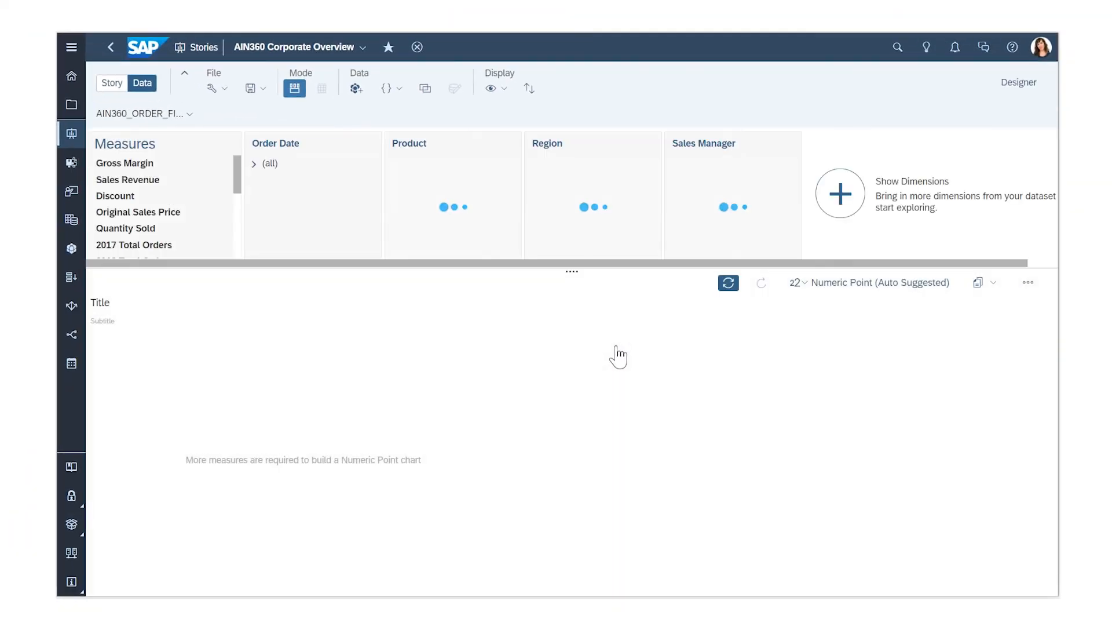